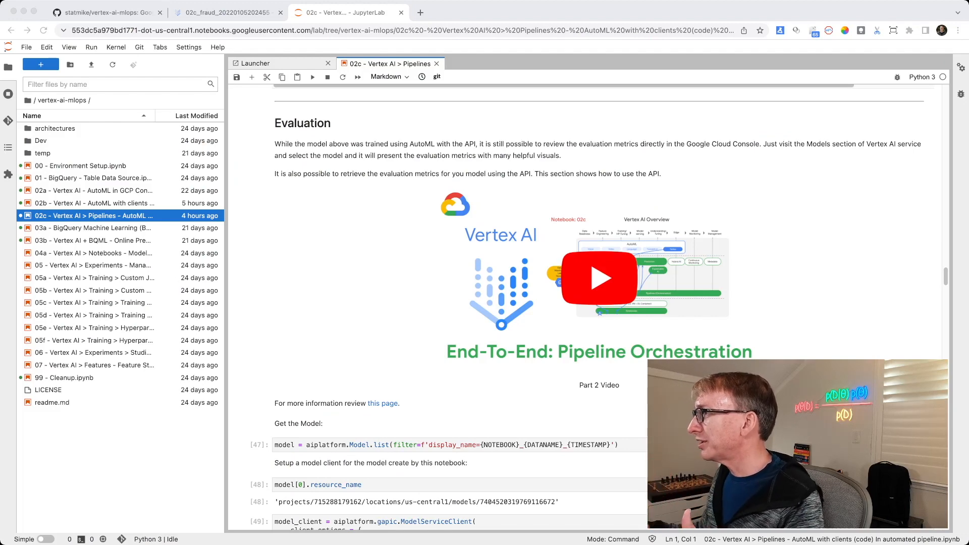
# Step: Scroll the 02c notebook from Evaluation past the per-label auPrc slices to Prediction
pyautogui.scroll(-3)
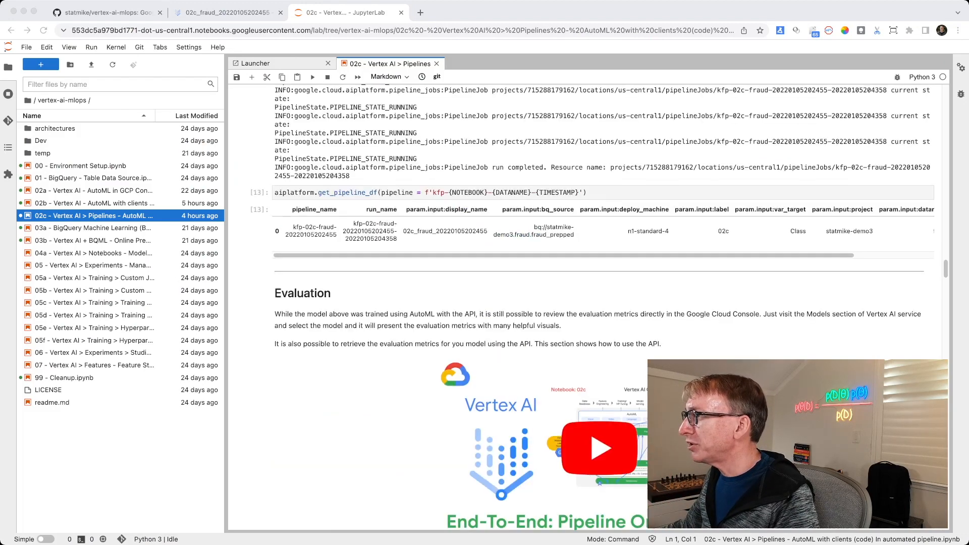
pyautogui.scroll(-3)
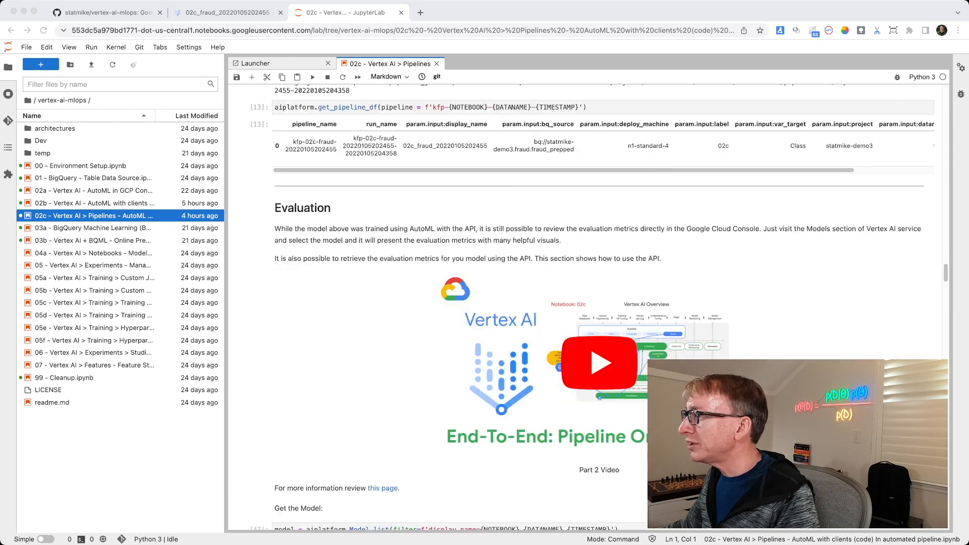
pyautogui.scroll(-3)
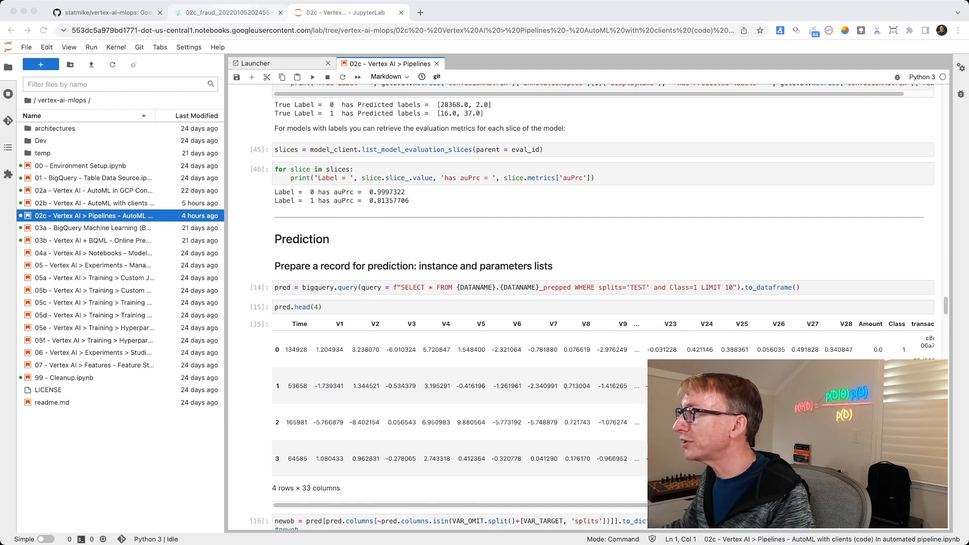
# Step: Open the kfp-02c-fraud pipeline run and show the trained model artifact's Node Info
pyautogui.click(225, 12)
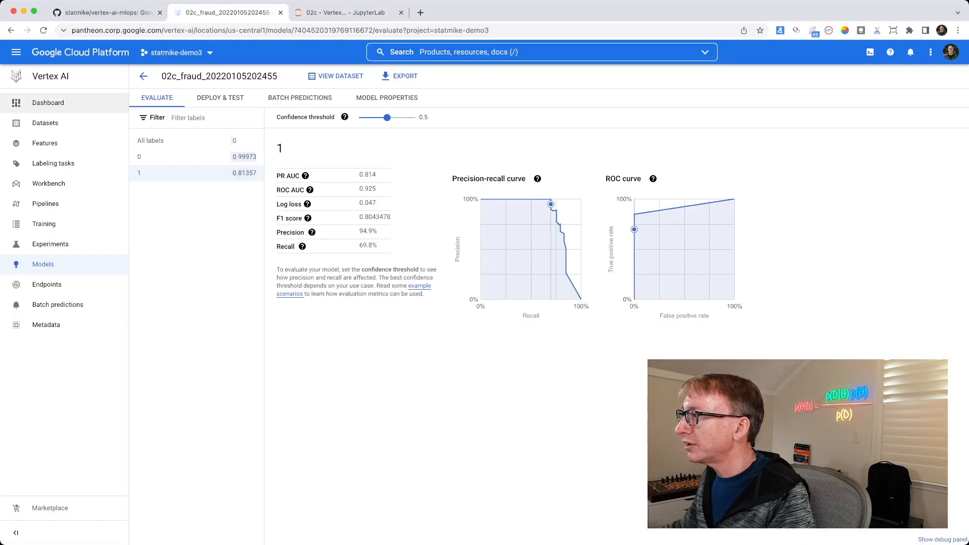
pyautogui.click(45, 203)
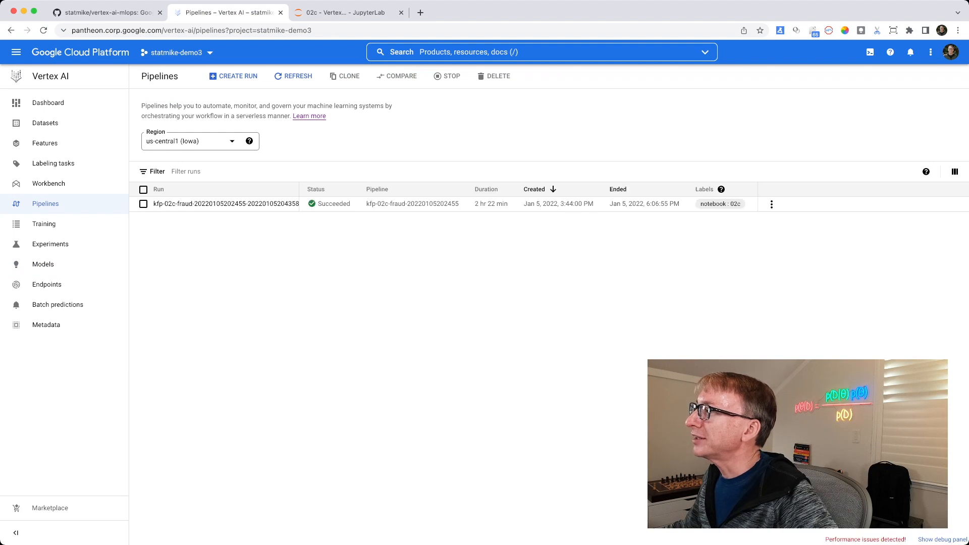
pyautogui.click(226, 203)
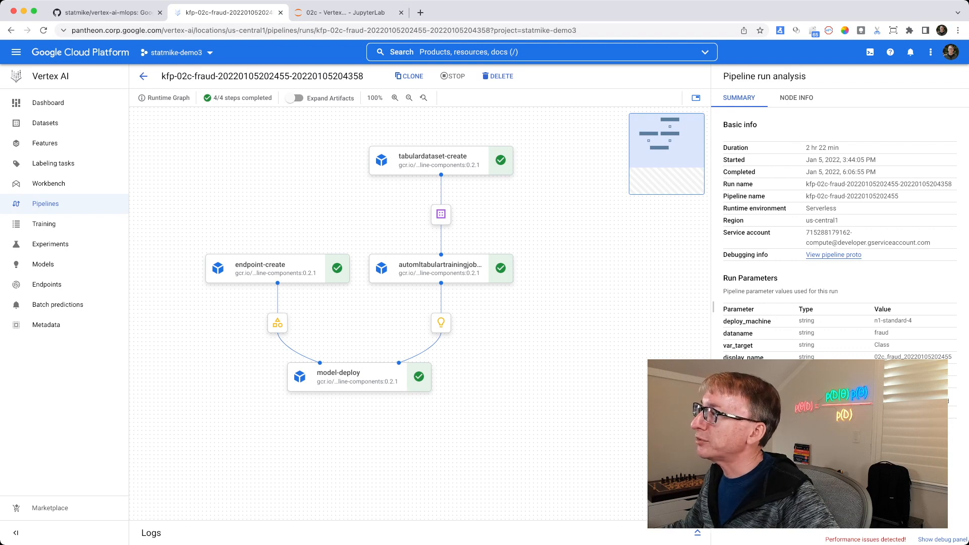
pyautogui.click(440, 215)
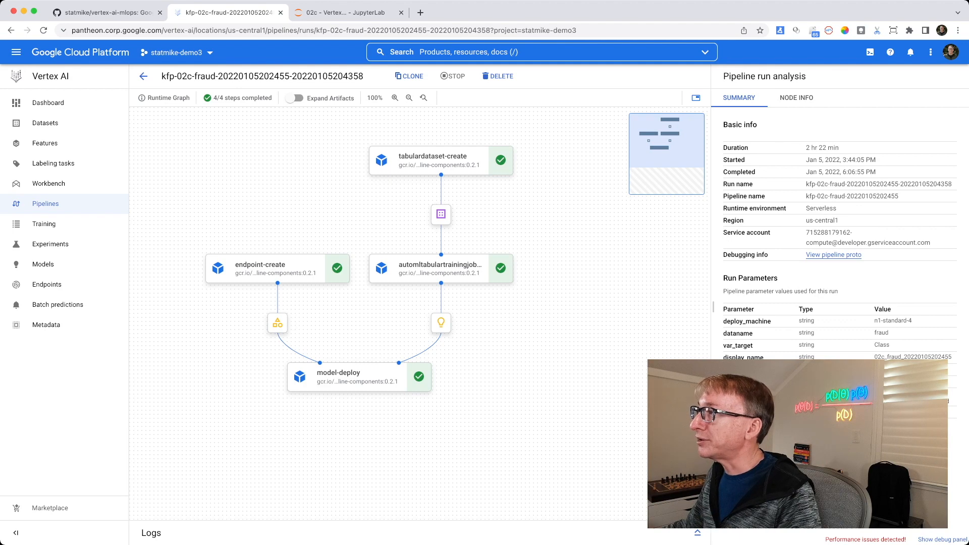
pyautogui.click(441, 322)
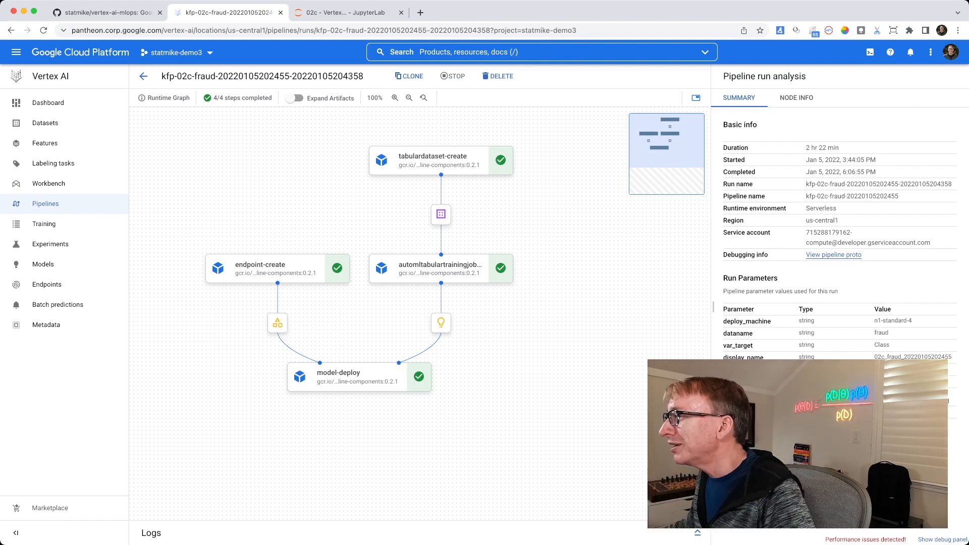
pyautogui.click(440, 322)
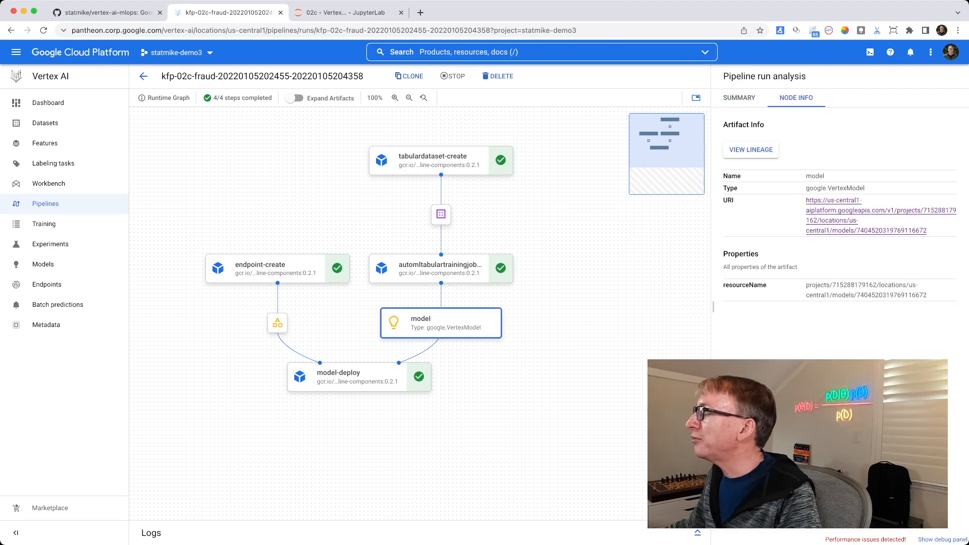
# Step: Go from the pipeline's model artifact to the Vertex AI Models list of four fraud models
pyautogui.click(441, 323)
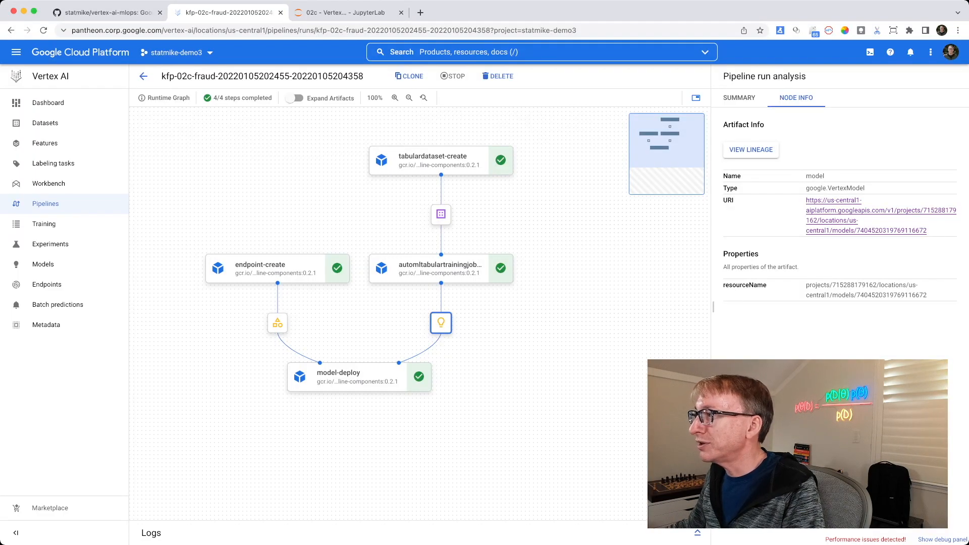
pyautogui.click(42, 264)
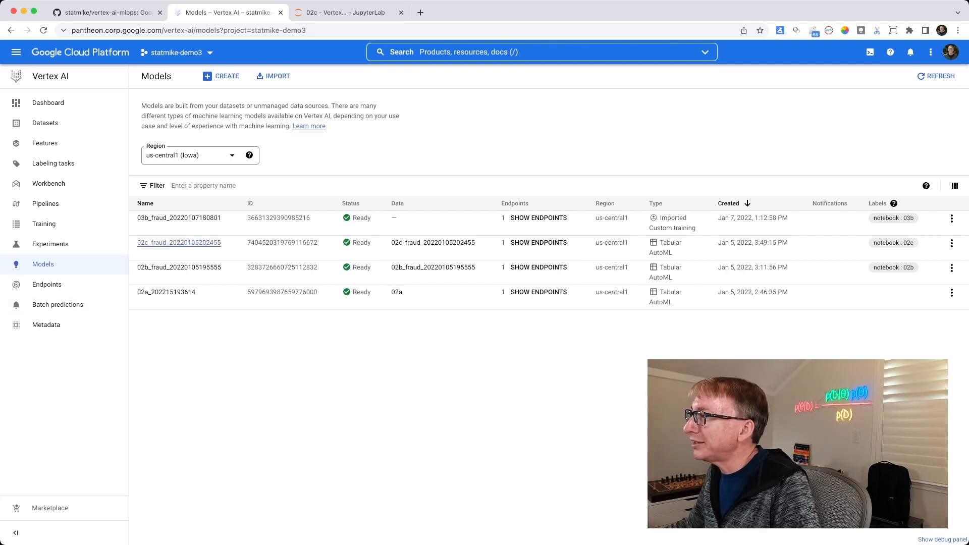
pyautogui.click(179, 243)
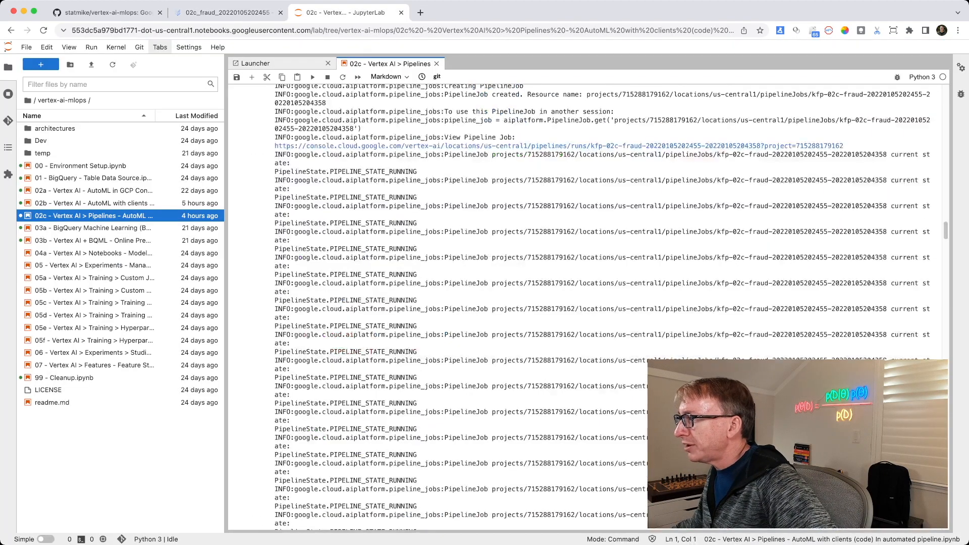
# Step: Scroll to the Get the Model cells and select the Model.list cell
pyautogui.scroll(-3)
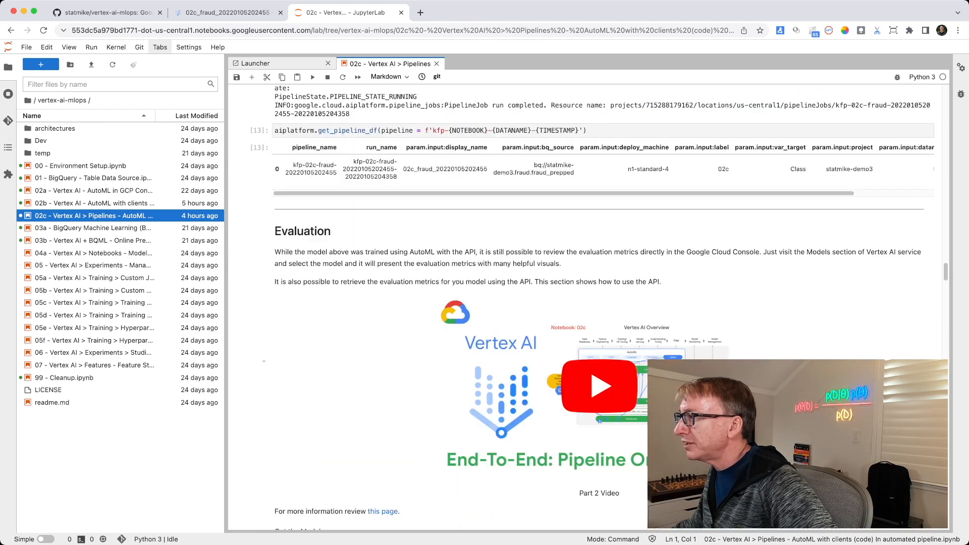
pyautogui.scroll(-3)
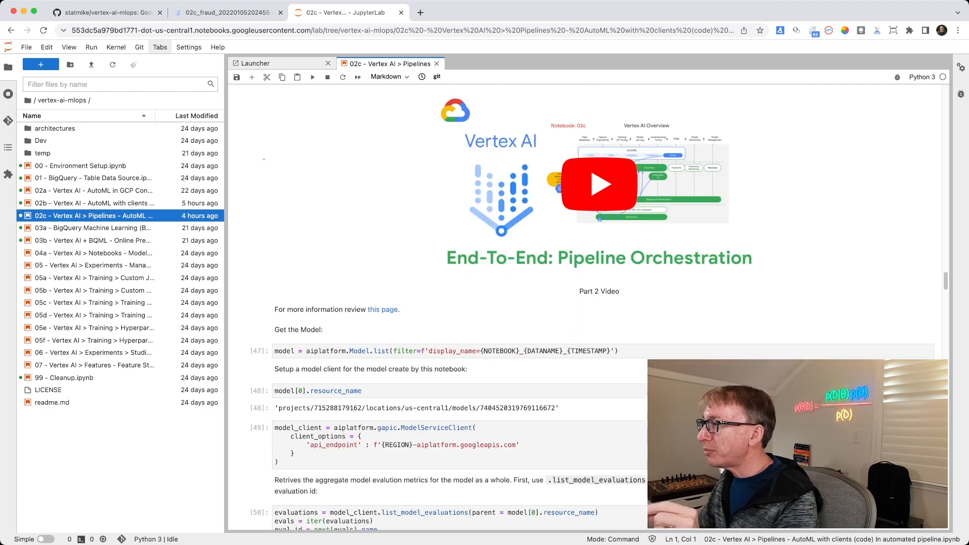
pyautogui.scroll(-3)
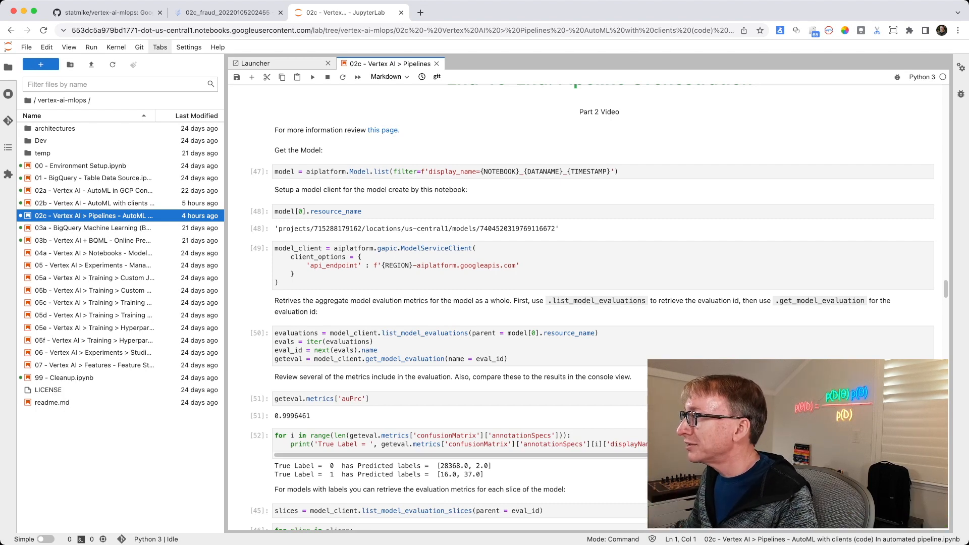
pyautogui.click(432, 171)
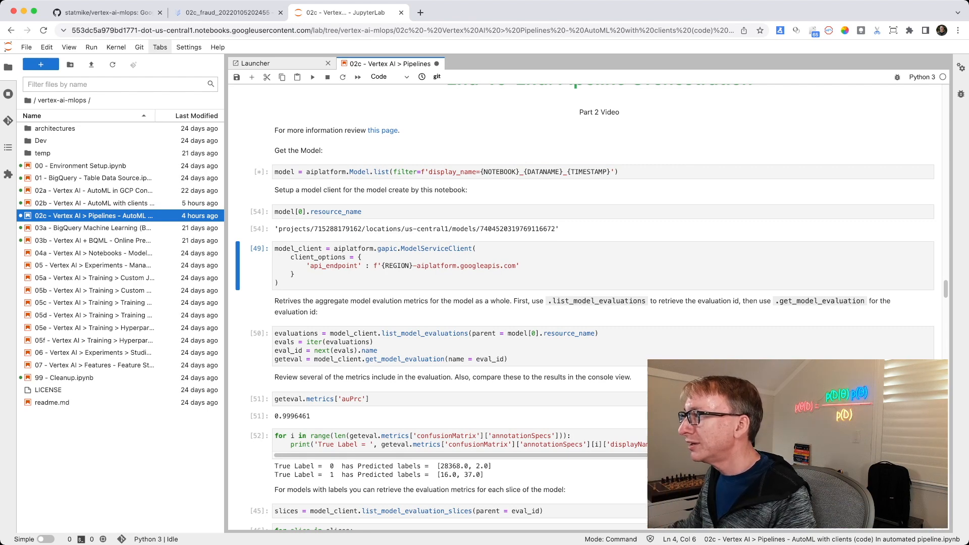
# Step: Return from the 02c model's evaluation to the Models list, then back to the notebook
pyautogui.click(225, 12)
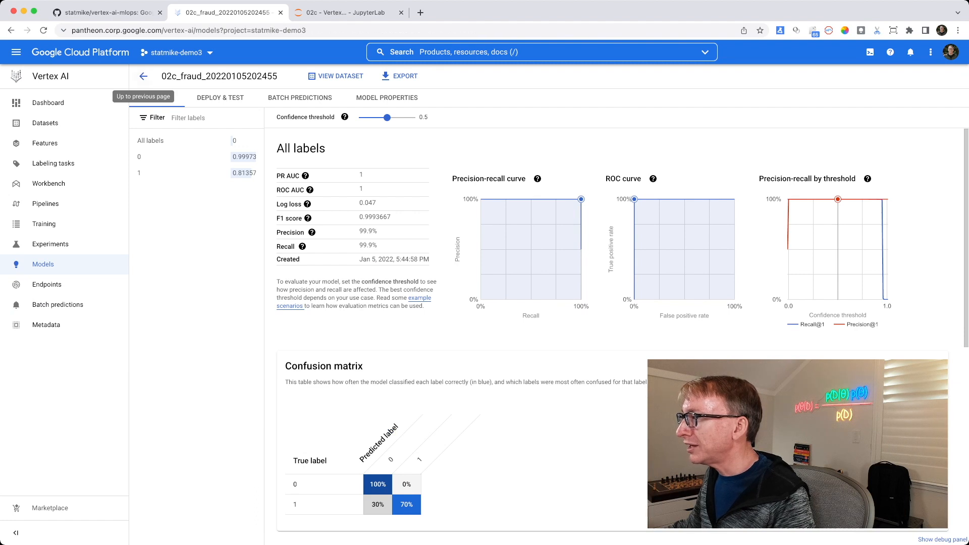
pyautogui.click(143, 77)
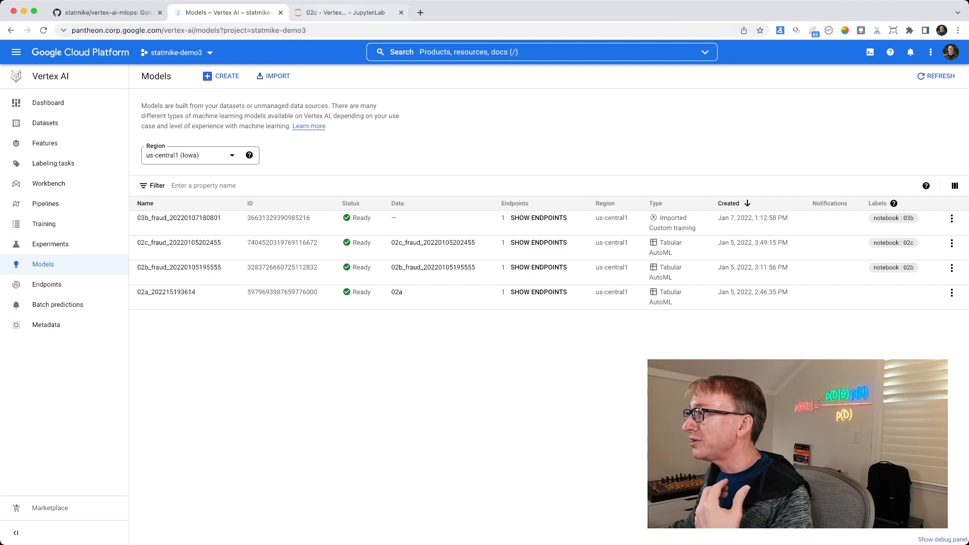
pyautogui.click(347, 12)
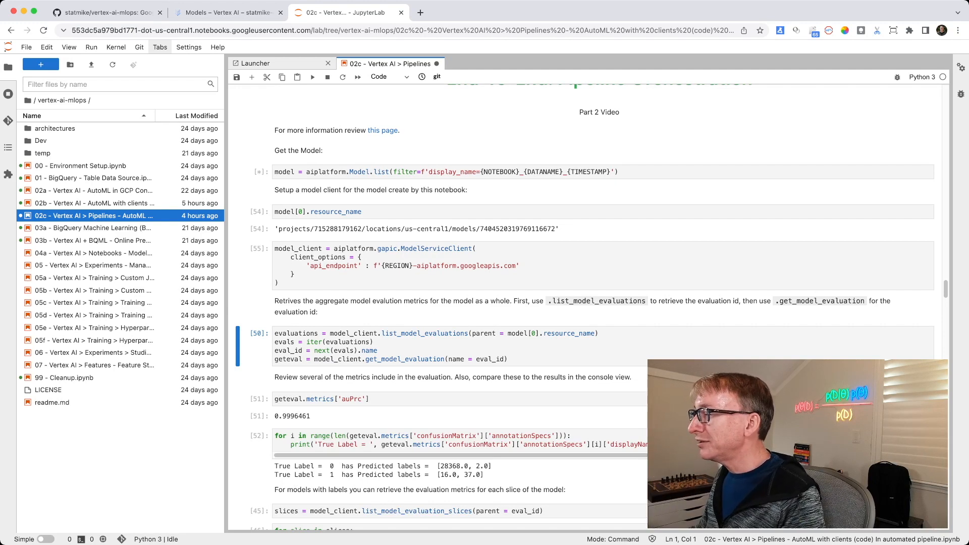
# Step: Rerun the list_model_evaluations cell and reopen the 02c model's console evaluation page
pyautogui.click(432, 351)
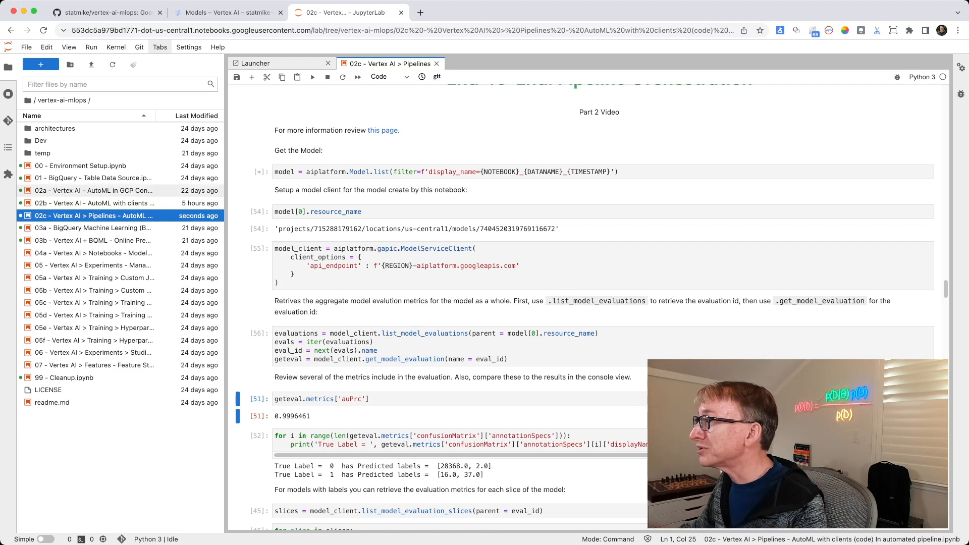
pyautogui.click(226, 12)
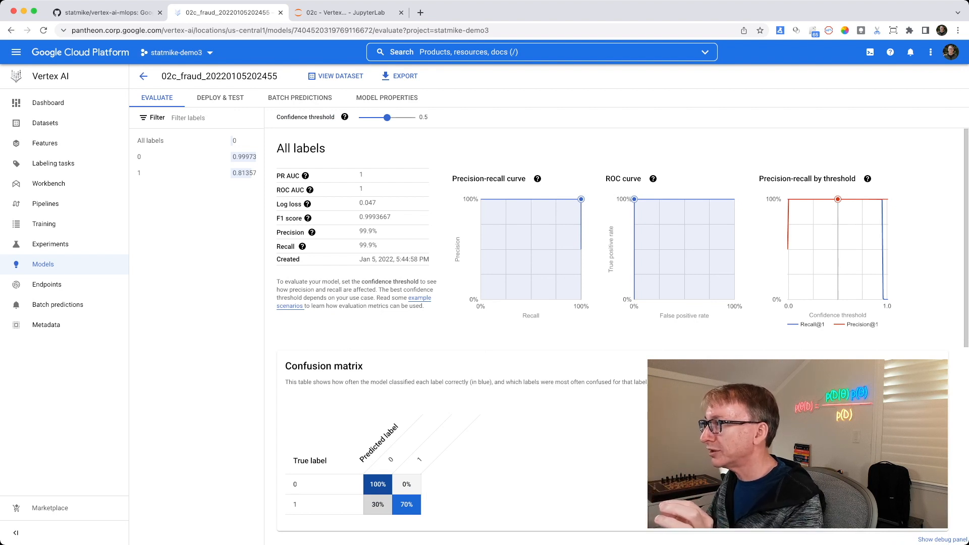
# Step: Try confidence thresholds from 0.63 down to 0.52, comparing the F1 scores
pyautogui.moveTo(386, 118); pyautogui.dragTo(394, 117)
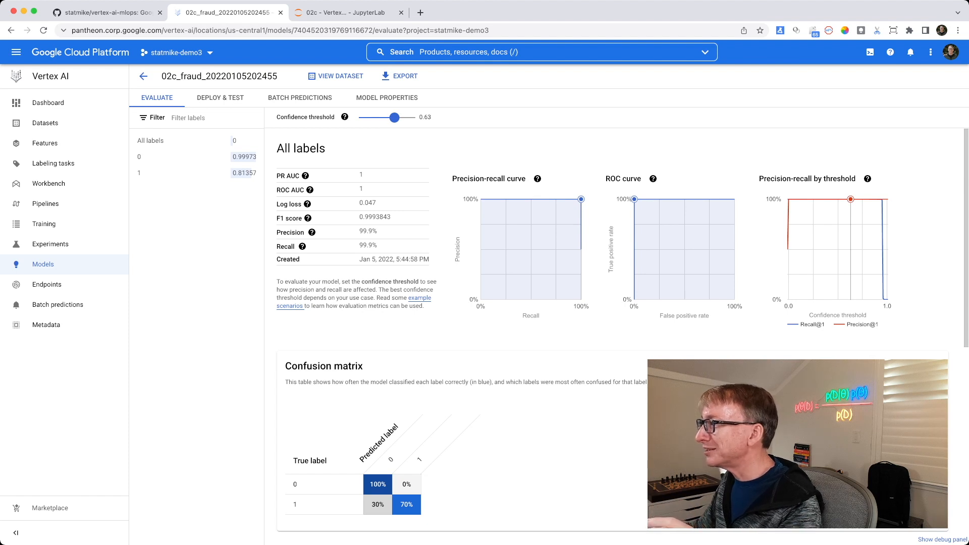
pyautogui.moveTo(395, 118); pyautogui.dragTo(386, 118)
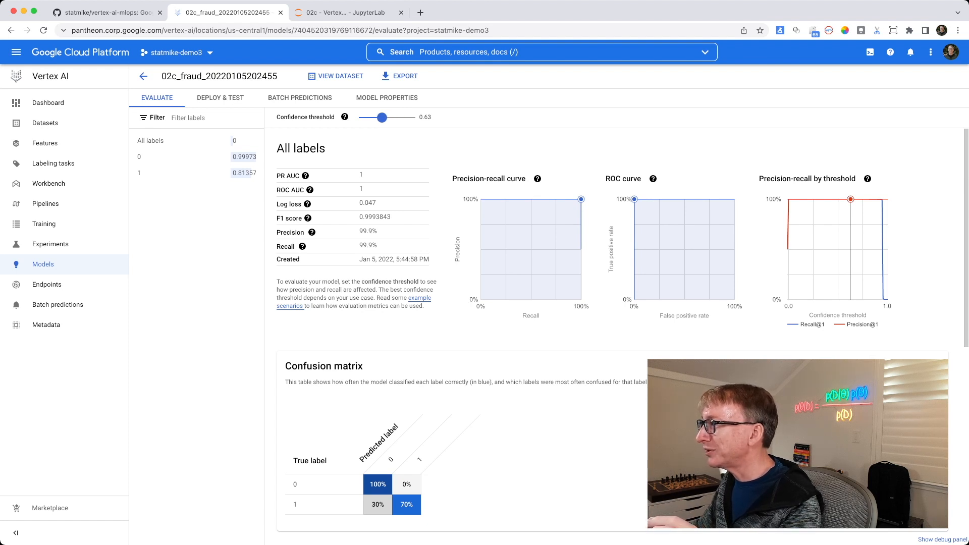
pyautogui.moveTo(384, 118); pyautogui.dragTo(391, 118)
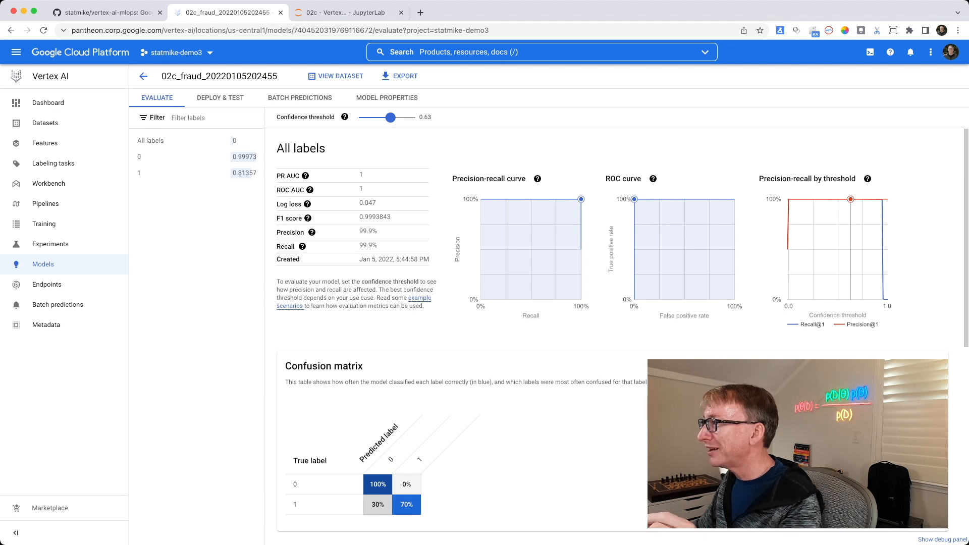
pyautogui.moveTo(393, 118); pyautogui.dragTo(388, 118)
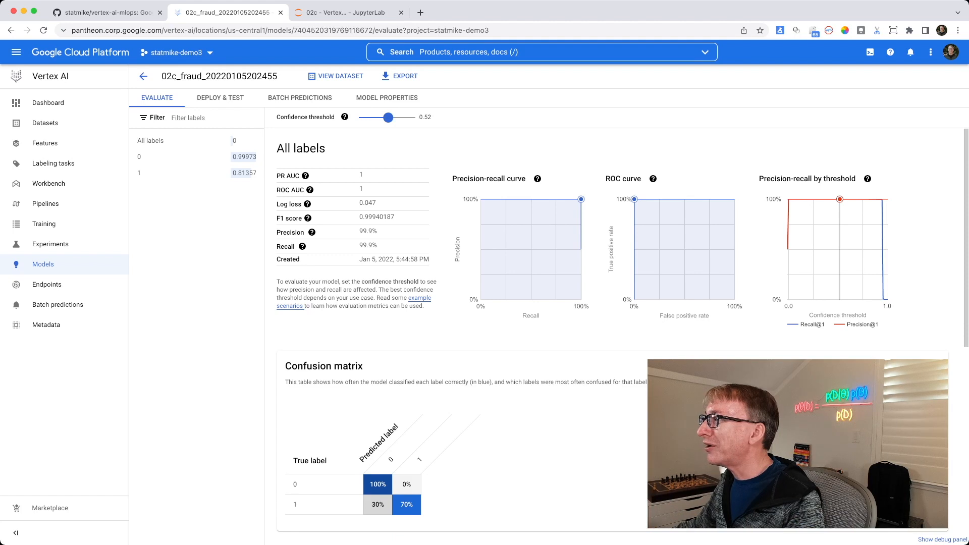
pyautogui.moveTo(387, 117); pyautogui.dragTo(386, 118)
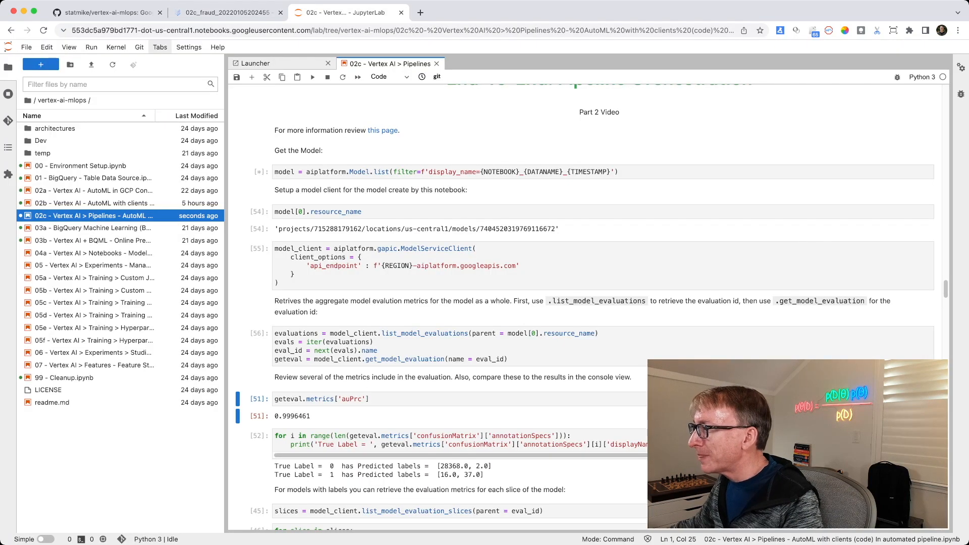
# Step: Scroll down to the auPrc cell showing 0.9996461 above the confusion-matrix counts
pyautogui.scroll(-3)
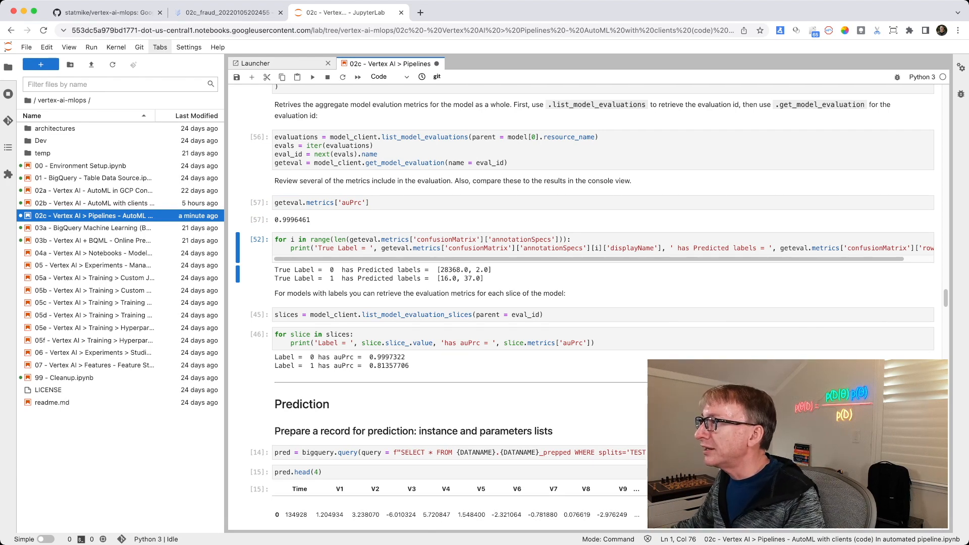
# Step: Read the confidence threshold help, then set the threshold to 0.5 (F1 0.9993667)
pyautogui.click(223, 12)
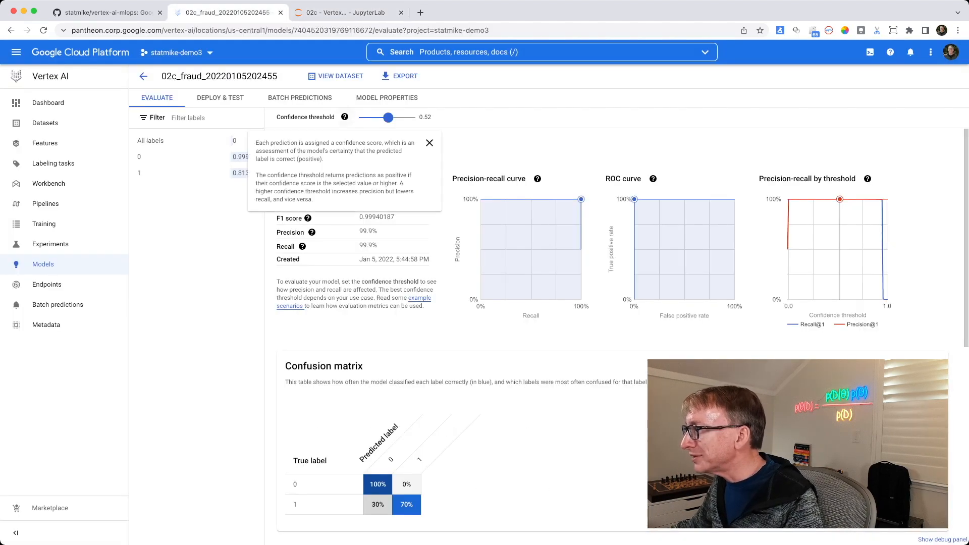
pyautogui.click(429, 143)
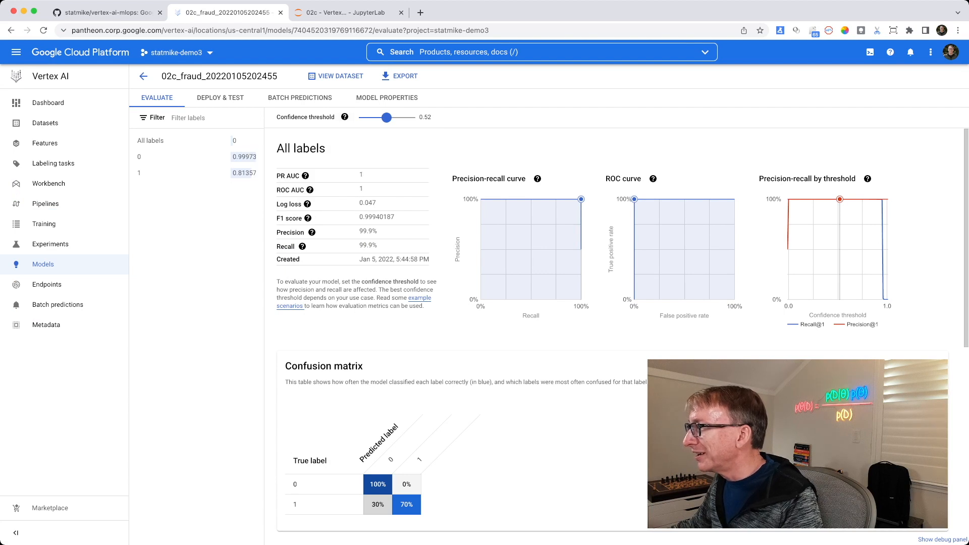
pyautogui.moveTo(387, 117); pyautogui.dragTo(384, 118)
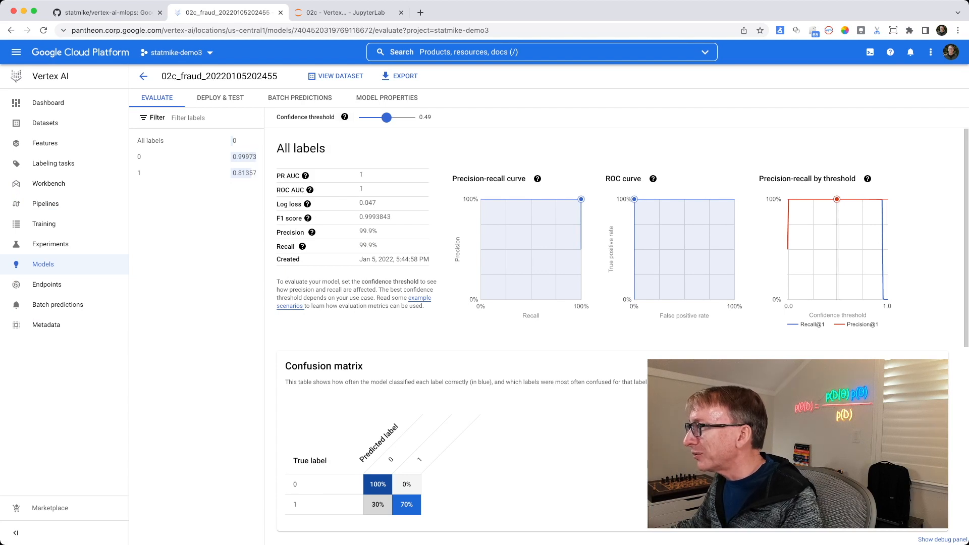
pyautogui.moveTo(385, 118); pyautogui.dragTo(387, 118)
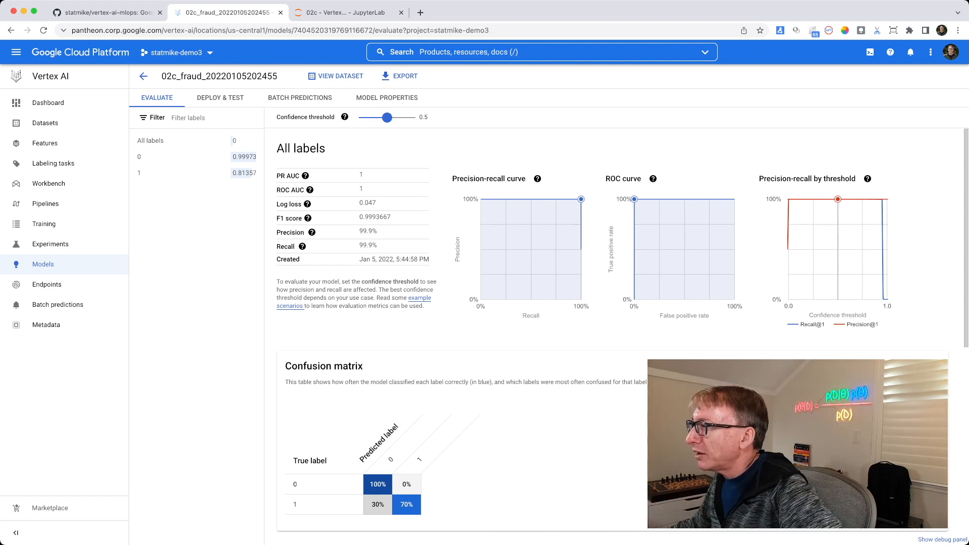
# Step: Show the confusion matrix as item counts: 28368, 2, 16 and 37
pyautogui.scroll(-3)
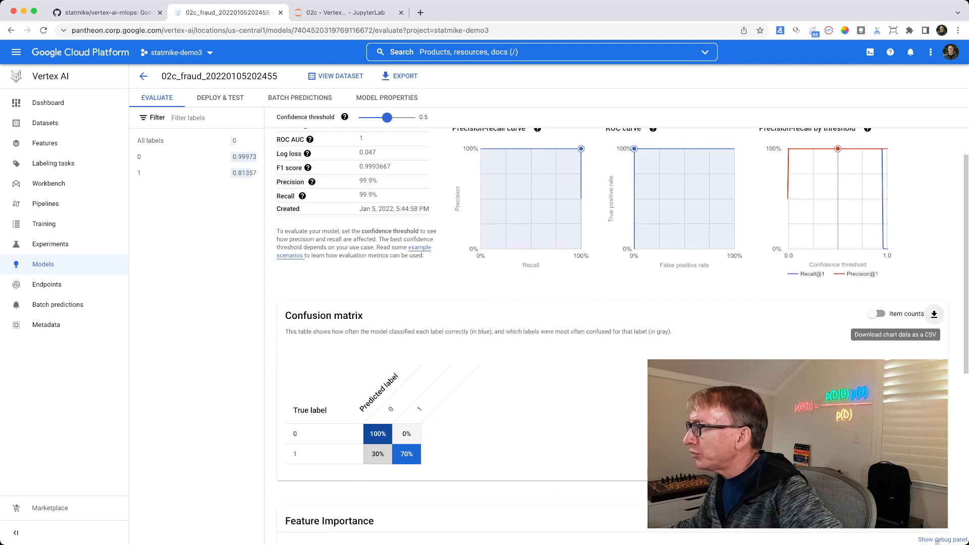
pyautogui.click(876, 314)
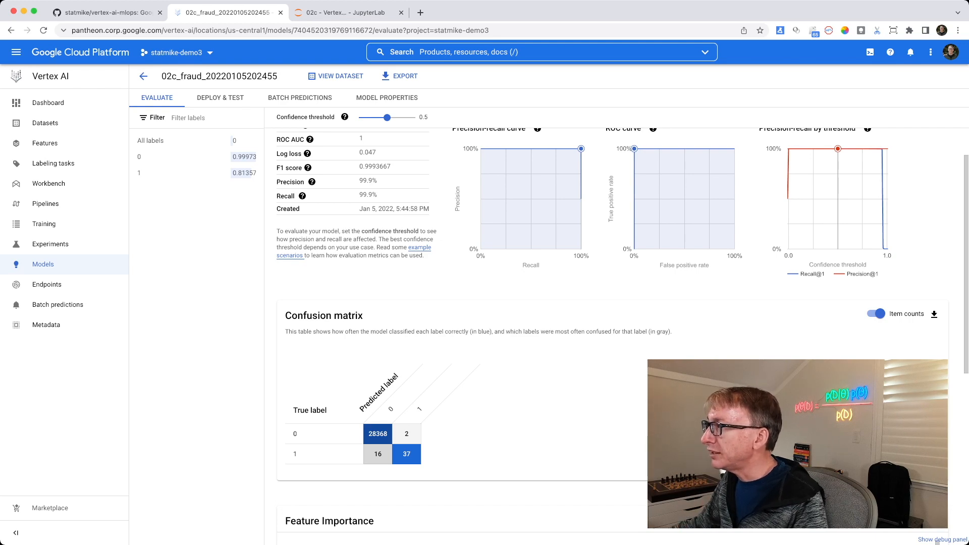
pyautogui.click(343, 12)
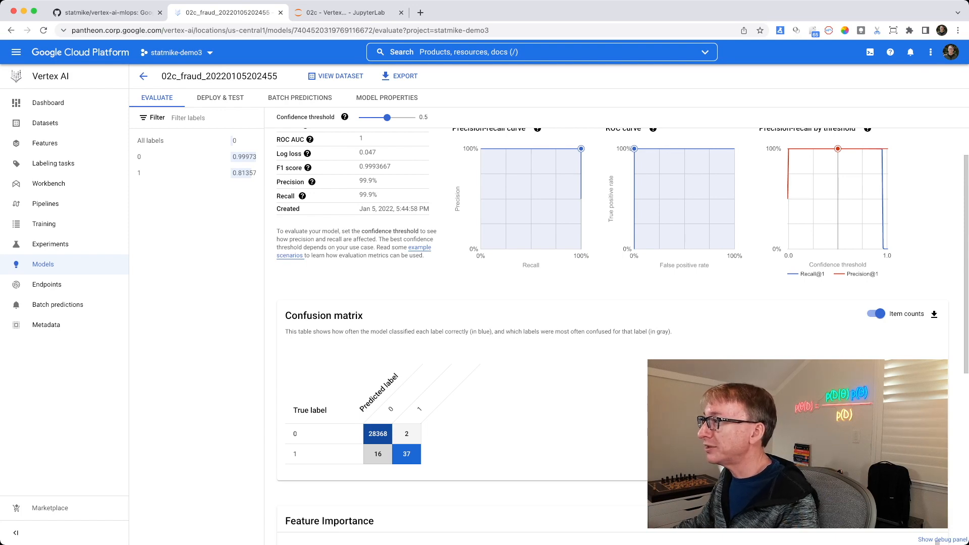
pyautogui.click(344, 13)
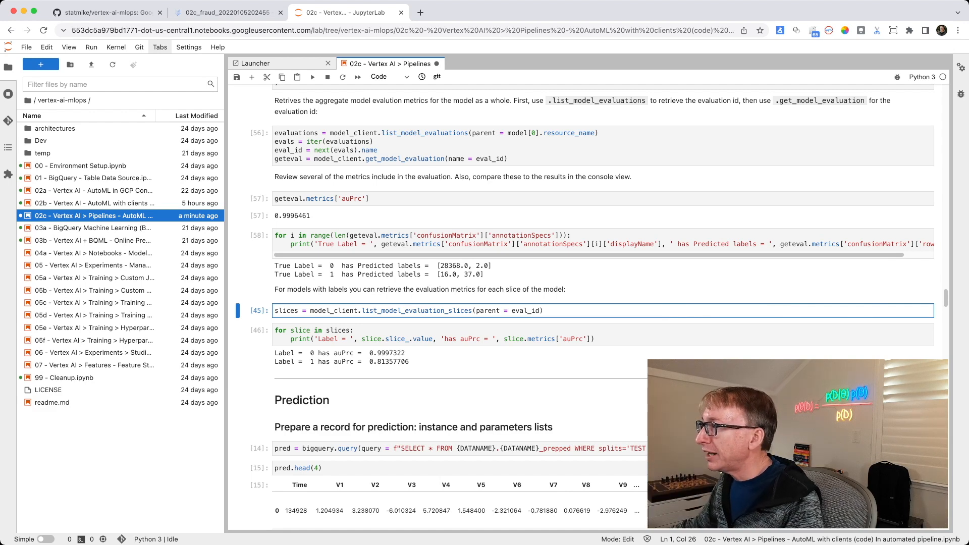
# Step: View label 0's evaluation metrics, then label 1's (PR AUC 0.814, F1 0.804)
pyautogui.click(226, 12)
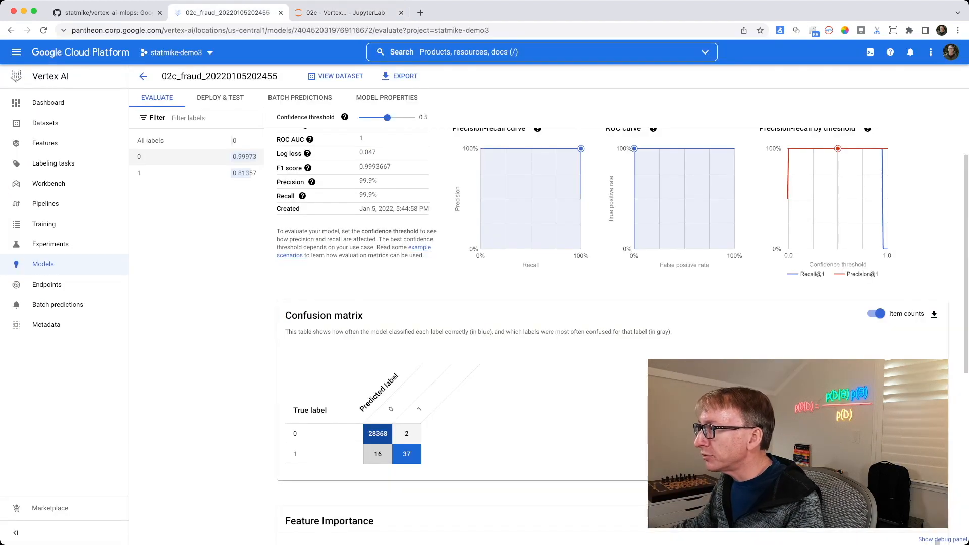
pyautogui.click(138, 156)
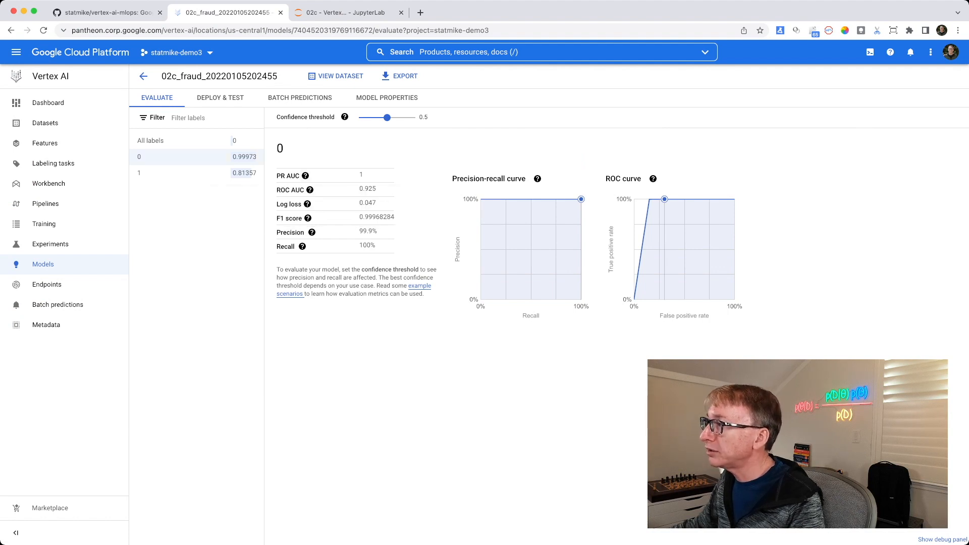
pyautogui.click(173, 173)
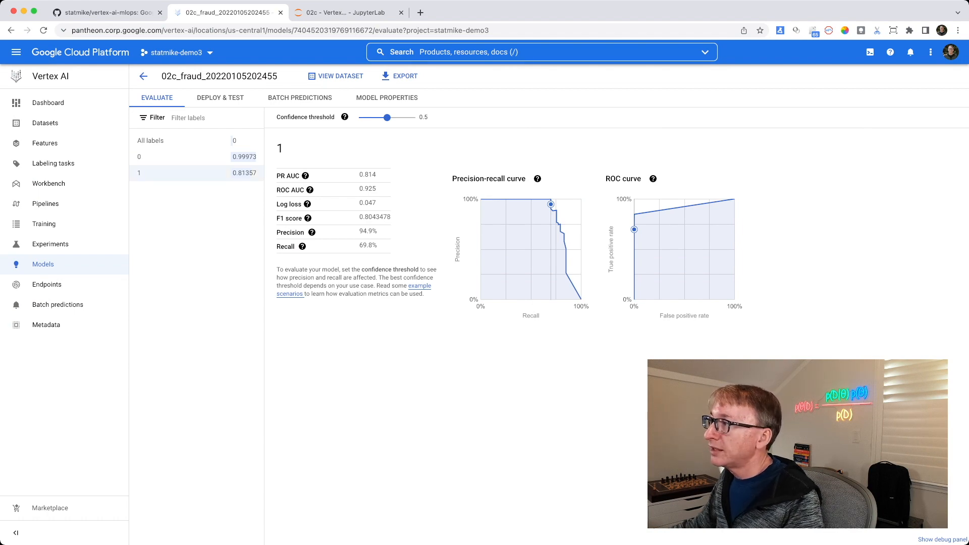
# Step: Rerun the notebook slice cells (auPrc 0.9997 and 0.8136), then return to label 1 metrics
pyautogui.click(346, 12)
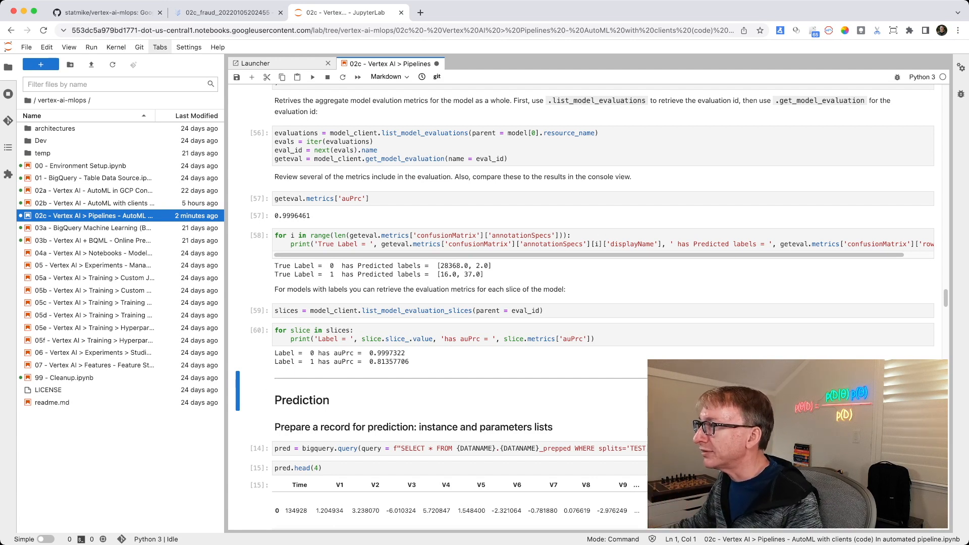
pyautogui.click(225, 13)
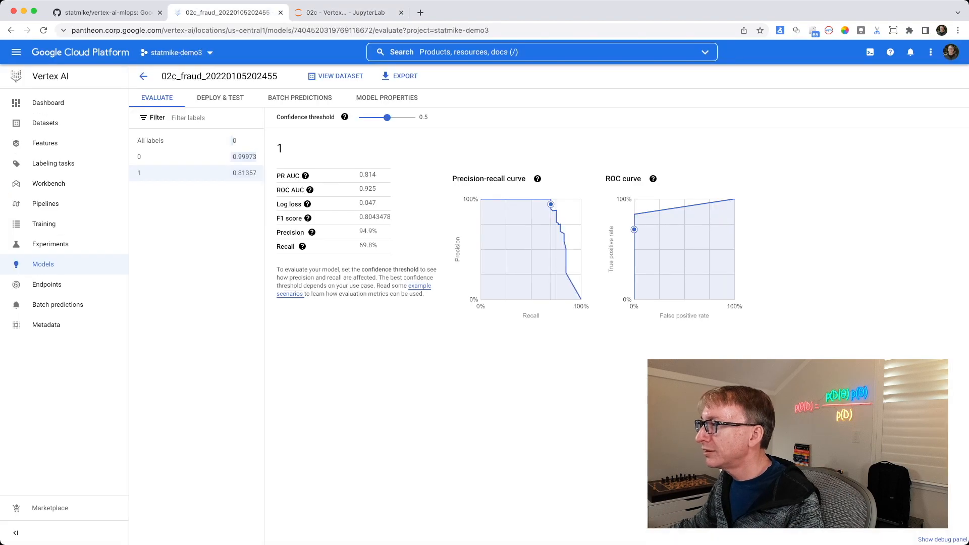